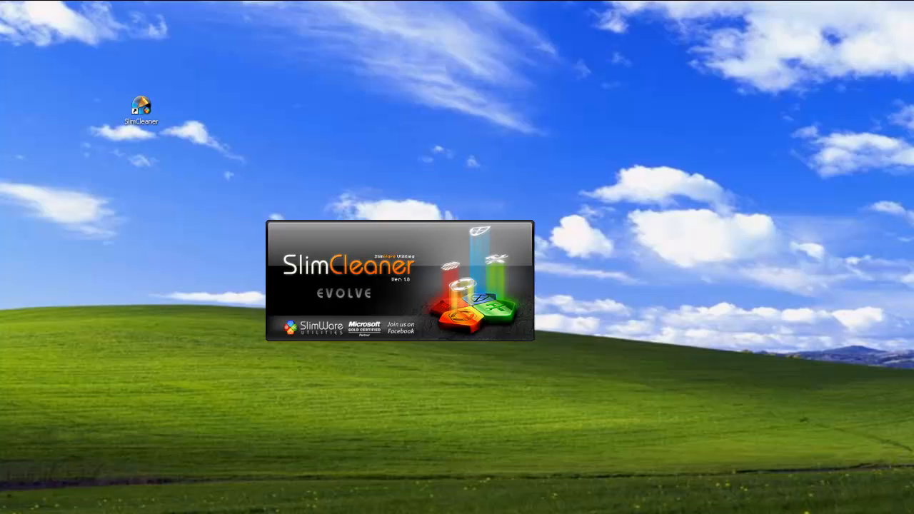
Step: Launch SlimCleaner from its desktop icon and wait for the Cleaner view to load
{"action": "double_click", "coordinate": [141, 103]}
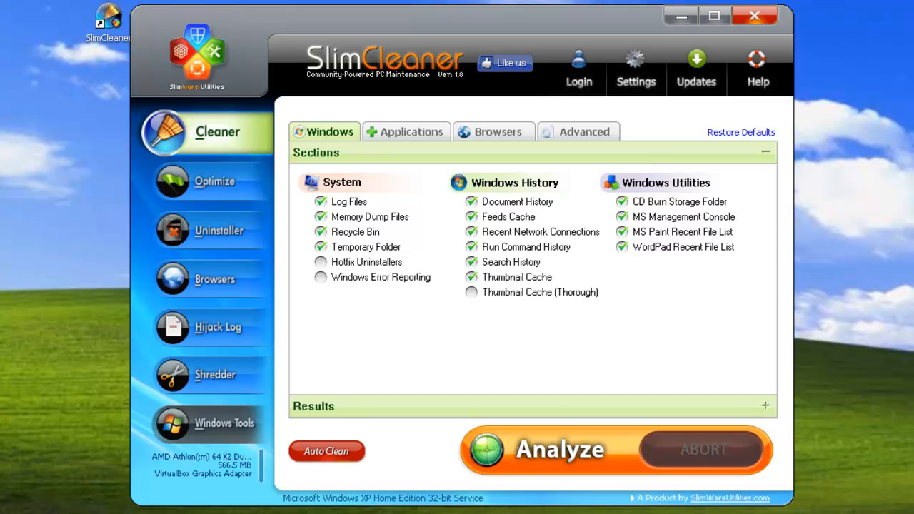
{"action": "mouse_move", "coordinate": [214, 278]}
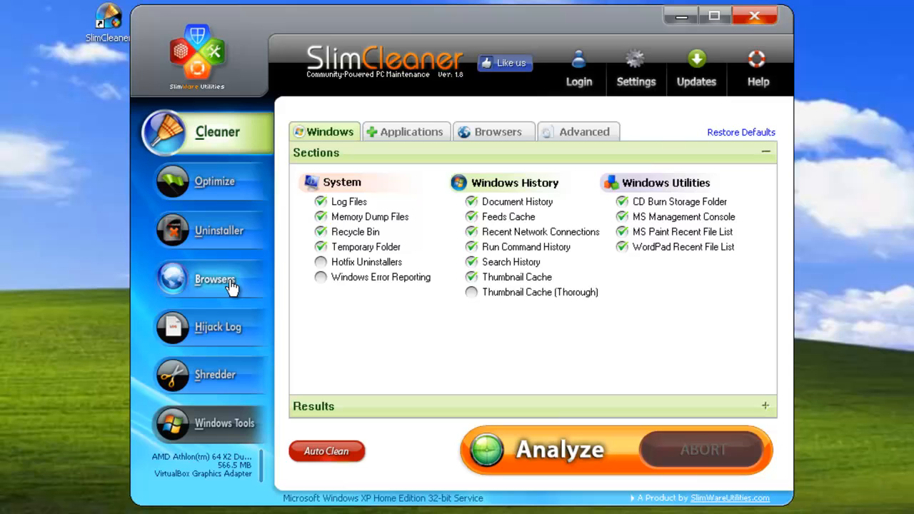
Step: Go to Browsers and select Internet Explorer to view its home page and toolbars
{"action": "left_click", "coordinate": [215, 279]}
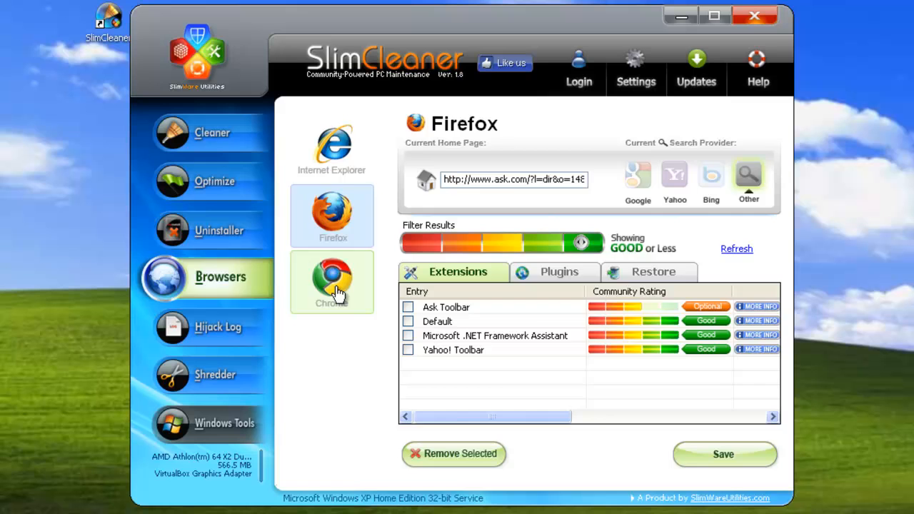
{"action": "left_click", "coordinate": [331, 282]}
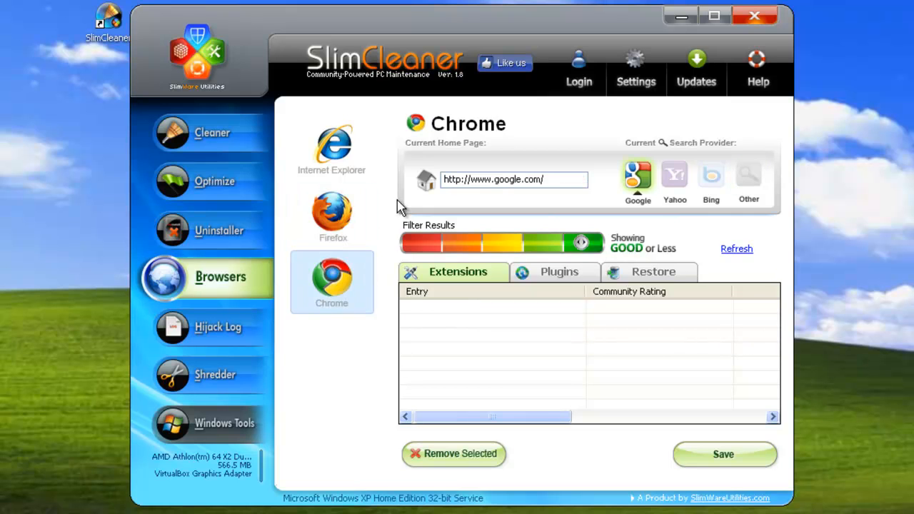
{"action": "left_click", "coordinate": [331, 149]}
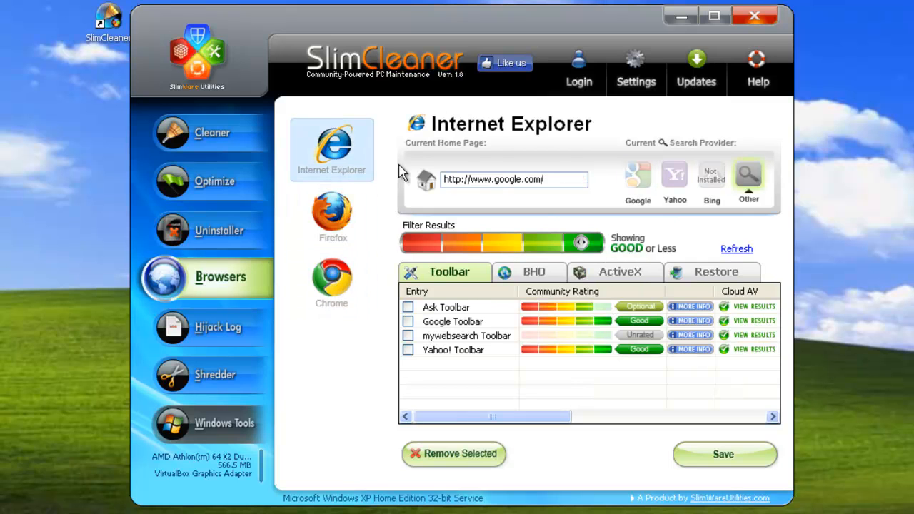
{"action": "mouse_move", "coordinate": [411, 202]}
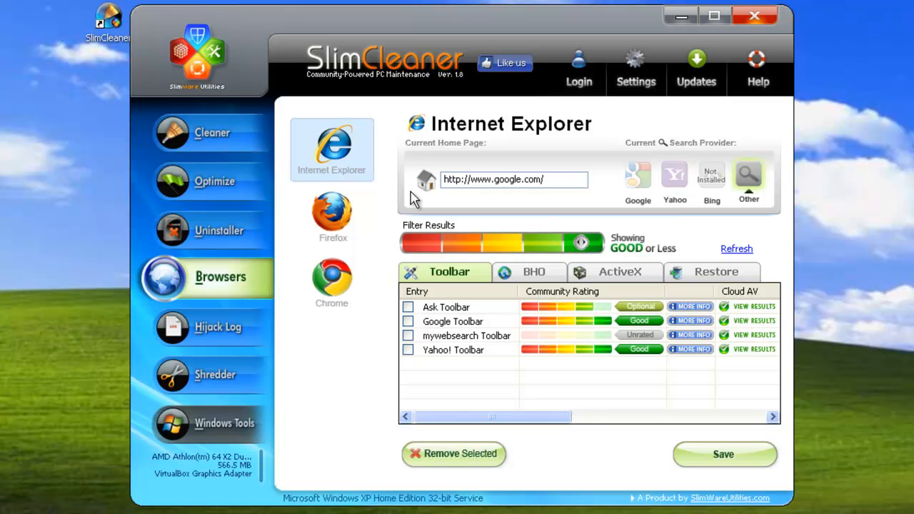
{"action": "mouse_move", "coordinate": [408, 196]}
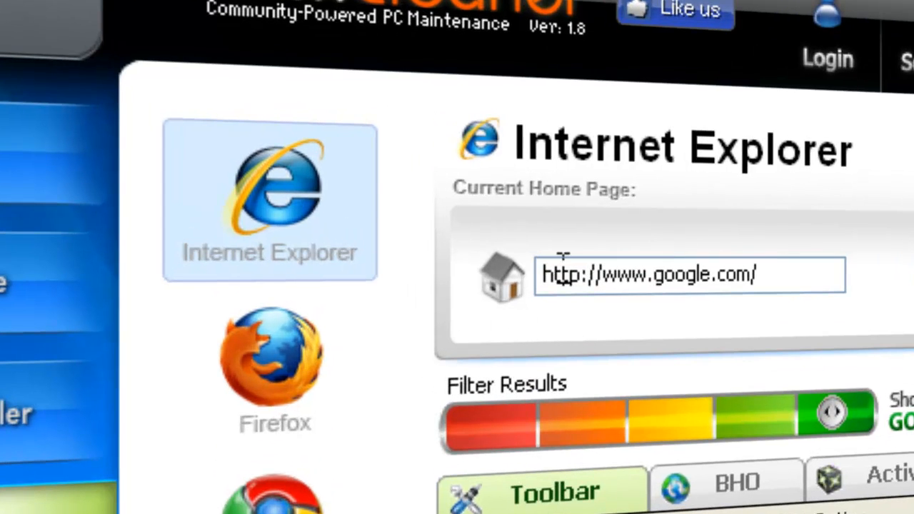
{"action": "double_click", "coordinate": [678, 274]}
{"action": "type", "text": "myh"}
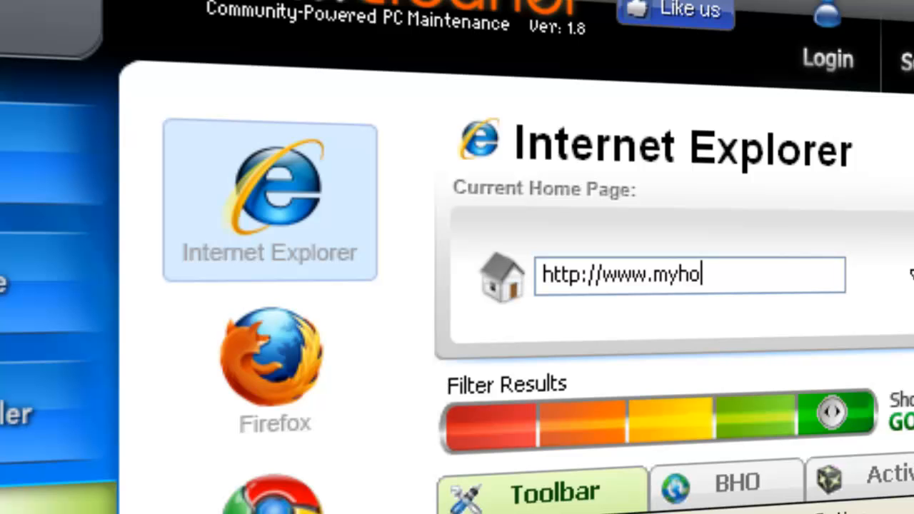
{"action": "type", "text": "mepage.com"}
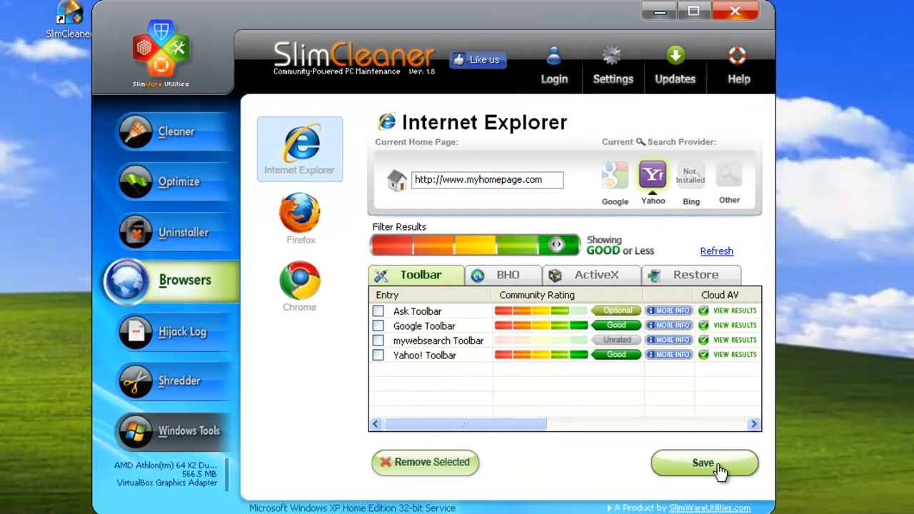
{"action": "left_click", "coordinate": [703, 462]}
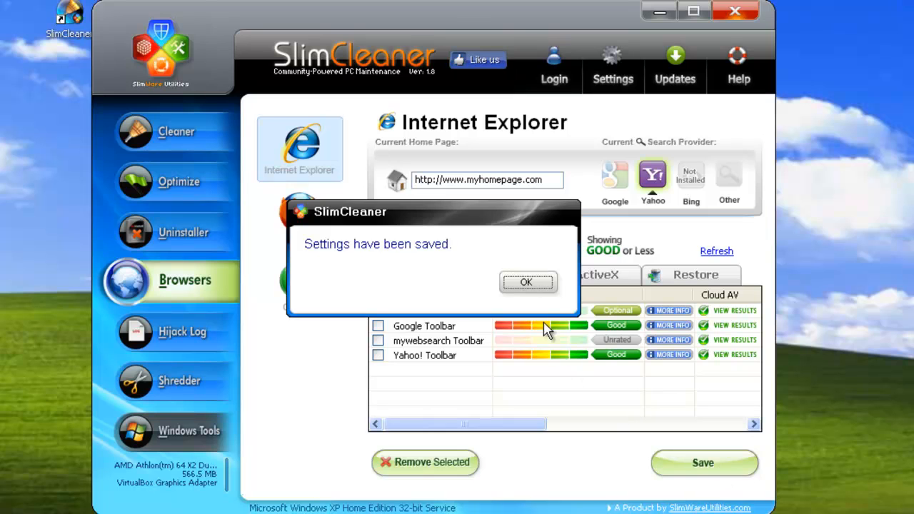
{"action": "left_click", "coordinate": [526, 281]}
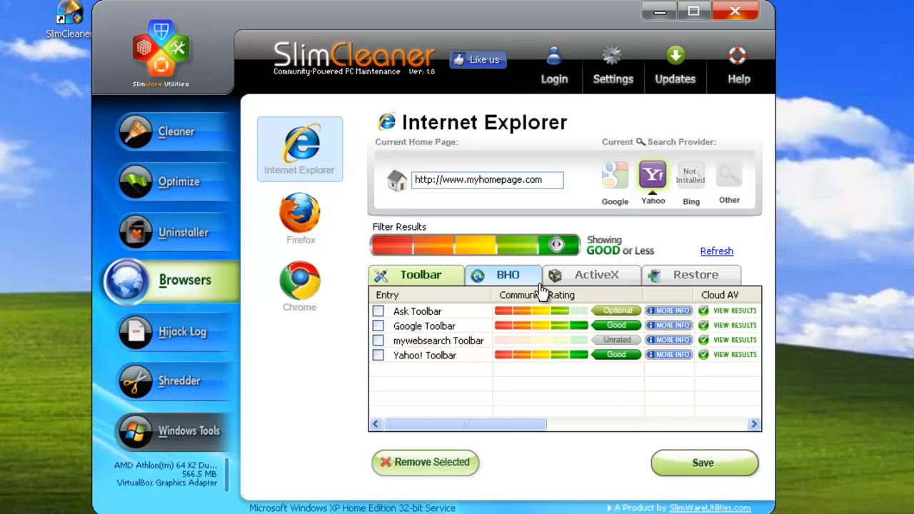
{"action": "left_click", "coordinate": [508, 275]}
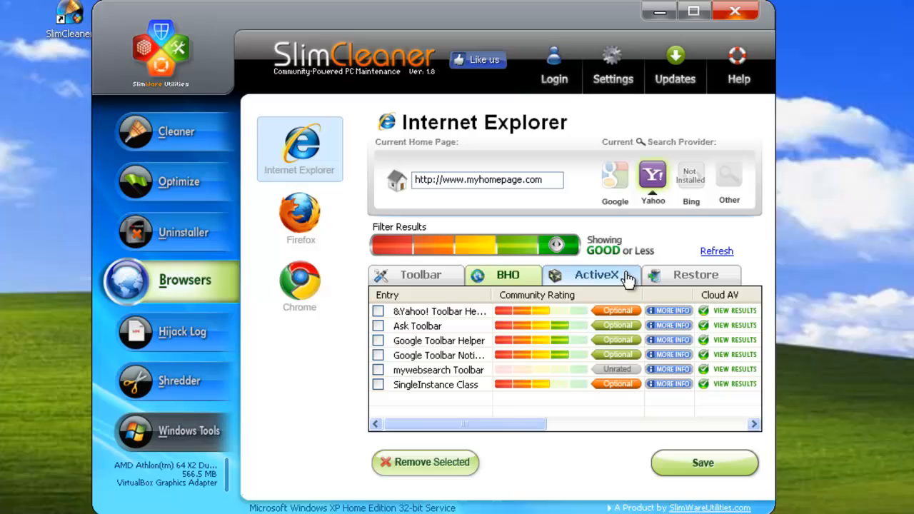
{"action": "left_click", "coordinate": [420, 275]}
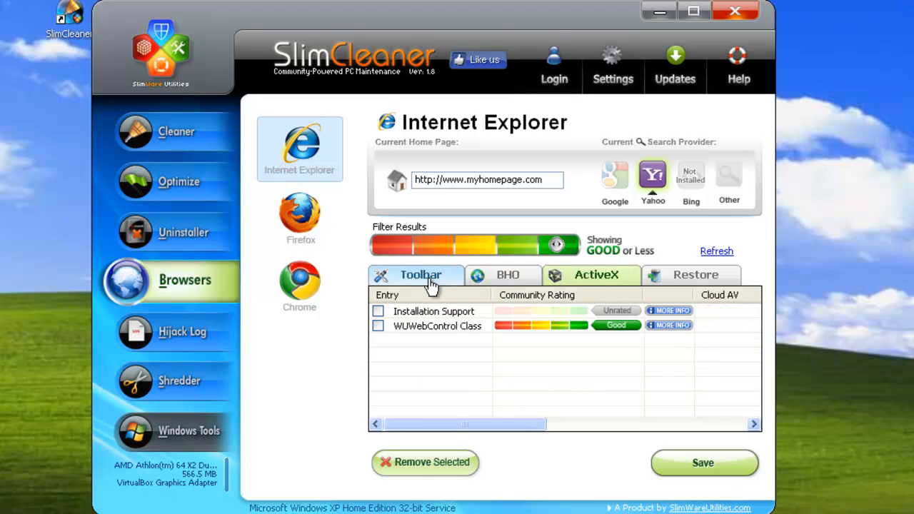
{"action": "left_click", "coordinate": [421, 275]}
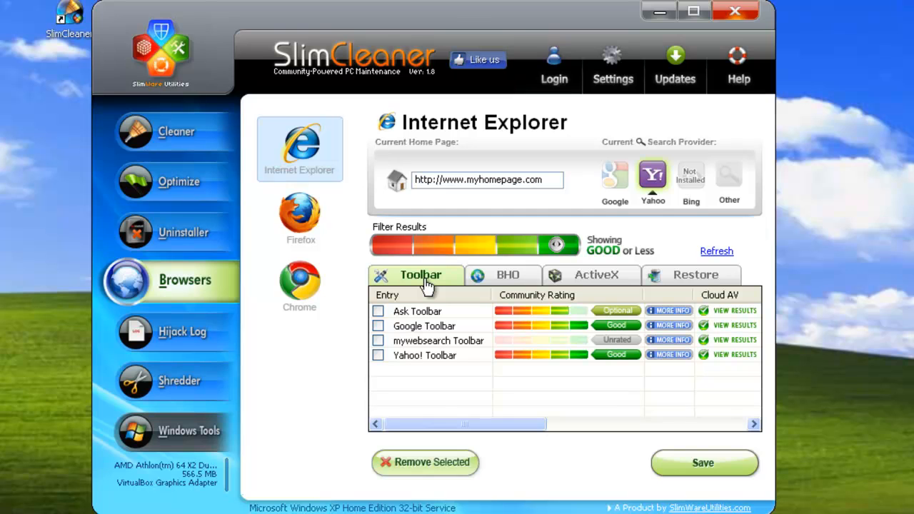
{"action": "mouse_move", "coordinate": [527, 338]}
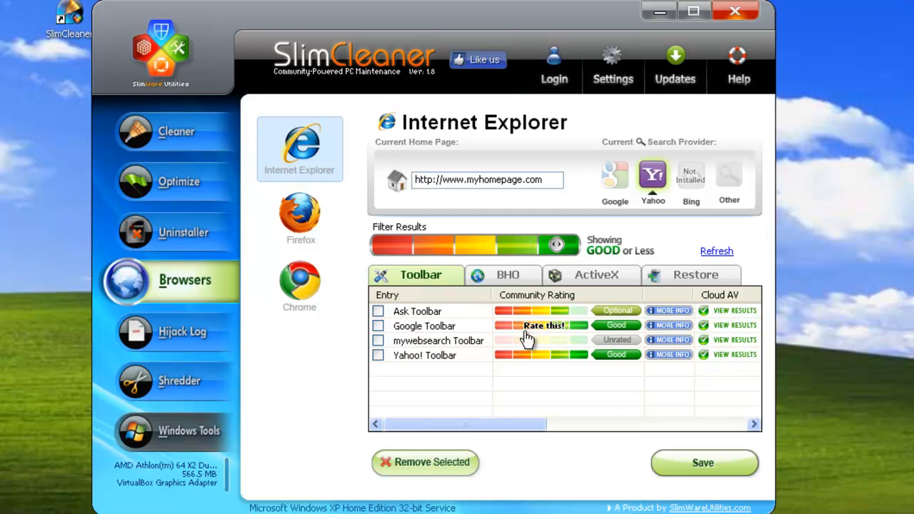
{"action": "left_click", "coordinate": [668, 310]}
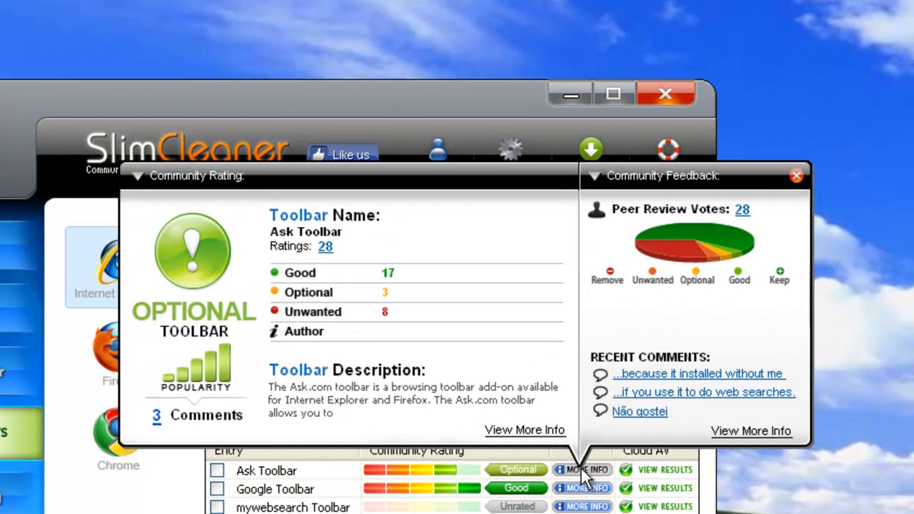
{"action": "mouse_move", "coordinate": [618, 459]}
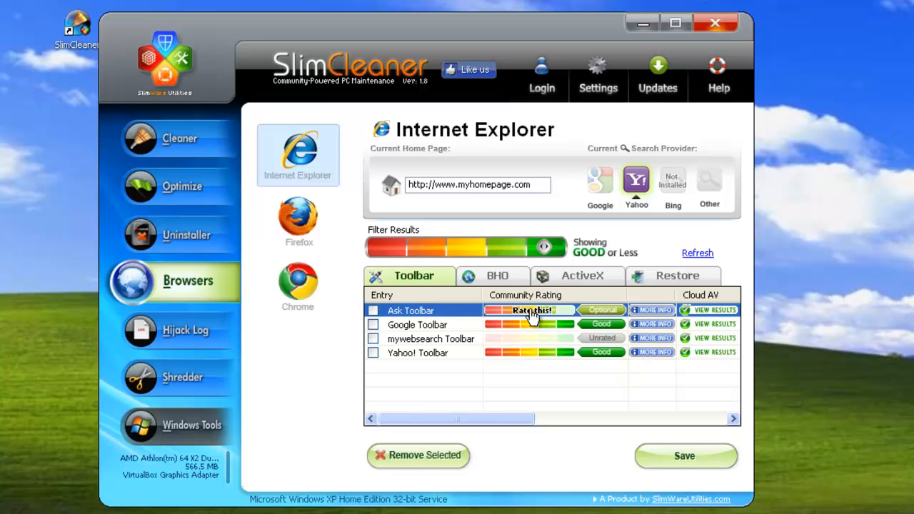
Step: Rate Ask Toolbar Optional, useful but not necessary, commenting on the ask search engine
{"action": "left_click", "coordinate": [531, 309]}
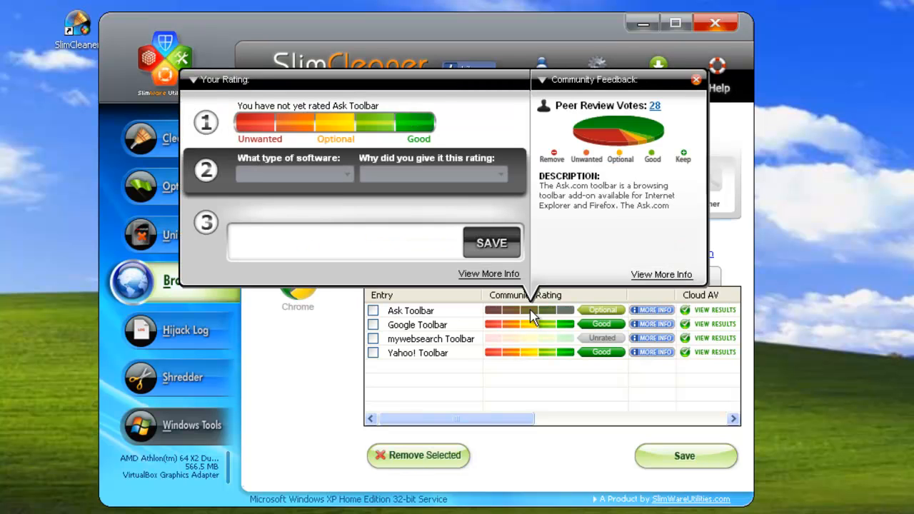
{"action": "left_click", "coordinate": [334, 123]}
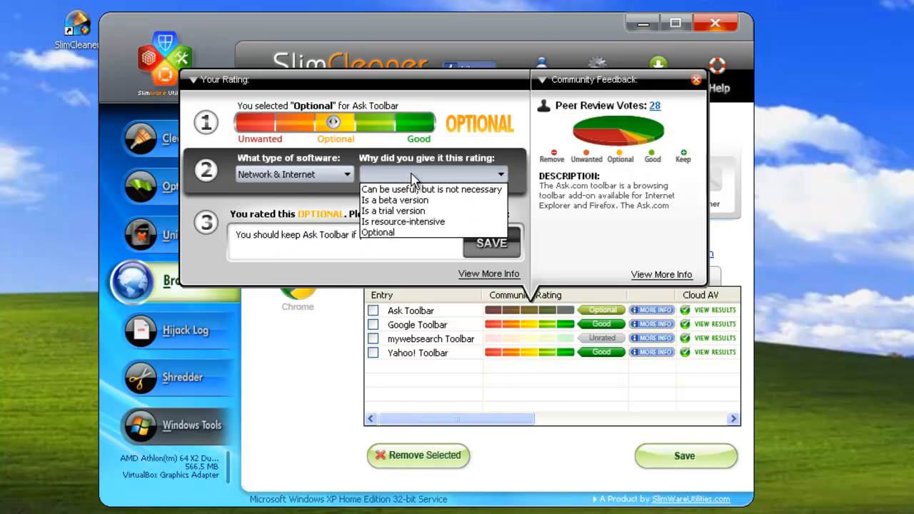
{"action": "left_click", "coordinate": [432, 189]}
{"action": "type", "text": " you use the"}
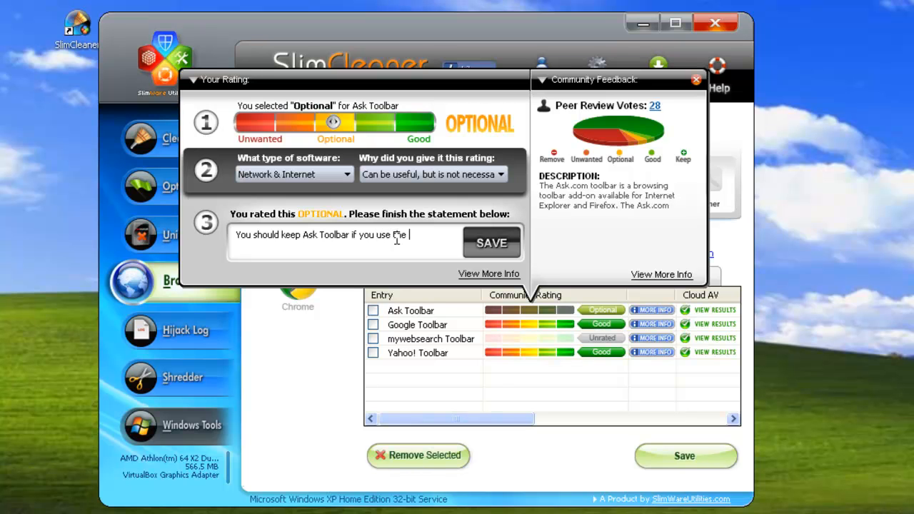
{"action": "type", "text": "ask search engine to surf the"}
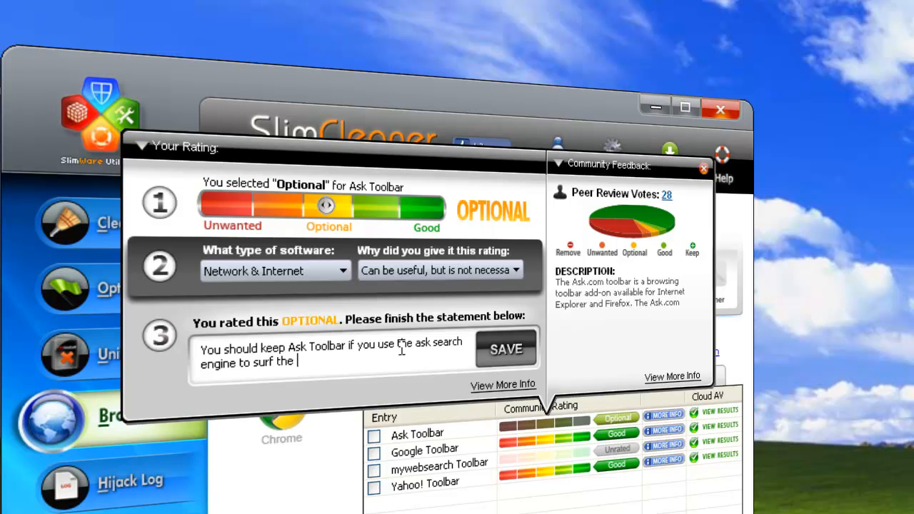
{"action": "type", "text": "web."}
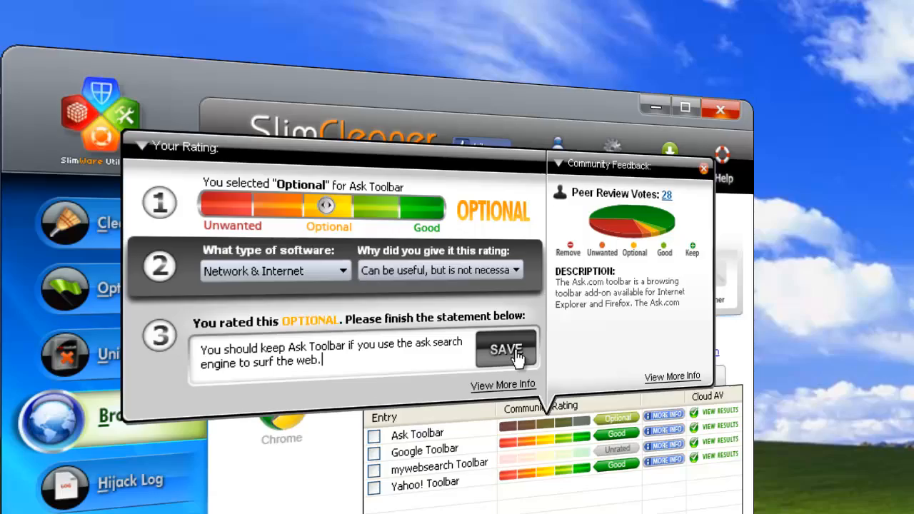
{"action": "left_click", "coordinate": [506, 350]}
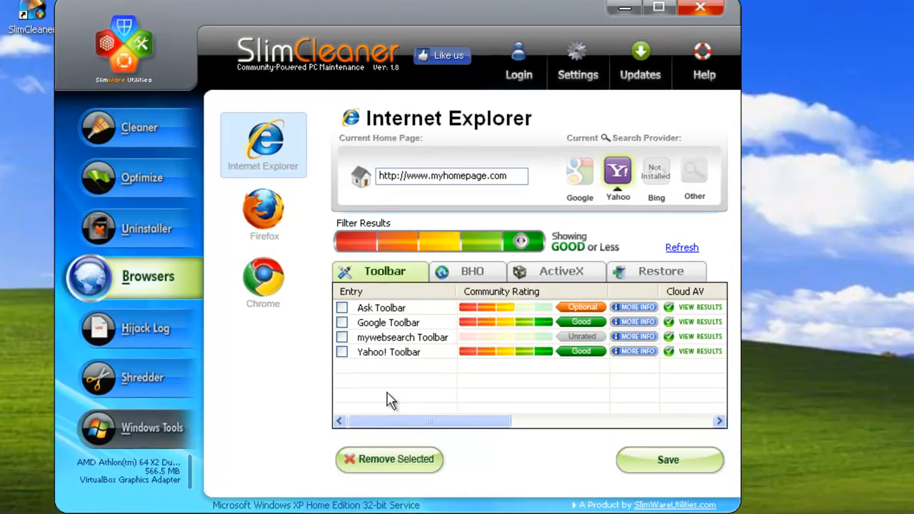
Step: Mark Yahoo! Toolbar, confirm the warning, and remove it from Internet Explorer
{"action": "left_click", "coordinate": [342, 351]}
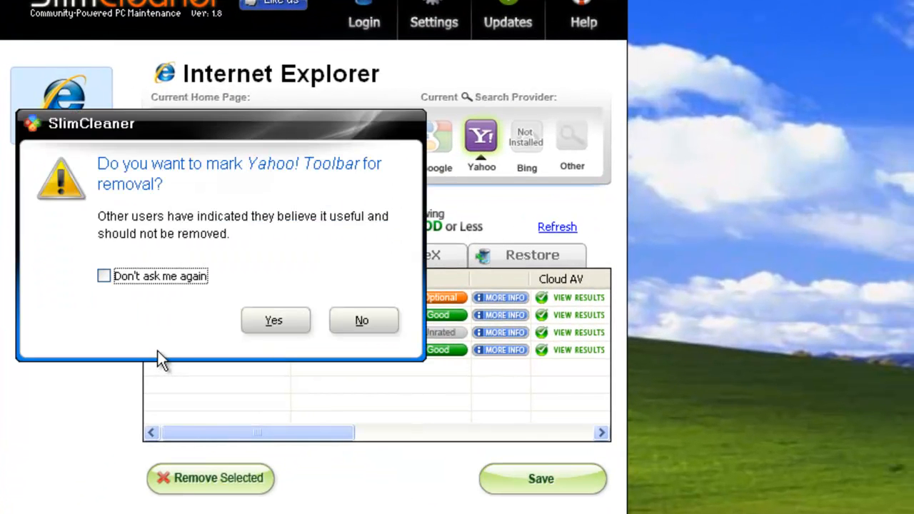
{"action": "mouse_move", "coordinate": [82, 322]}
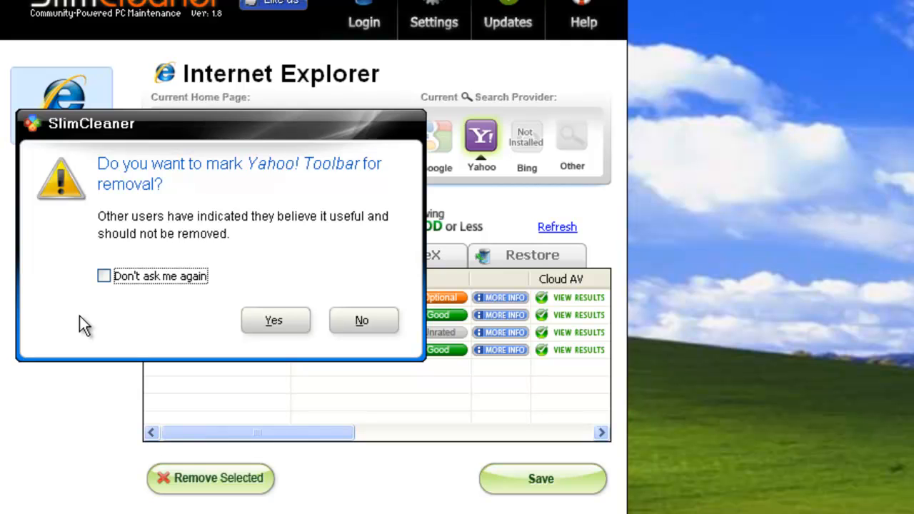
{"action": "left_click", "coordinate": [273, 320]}
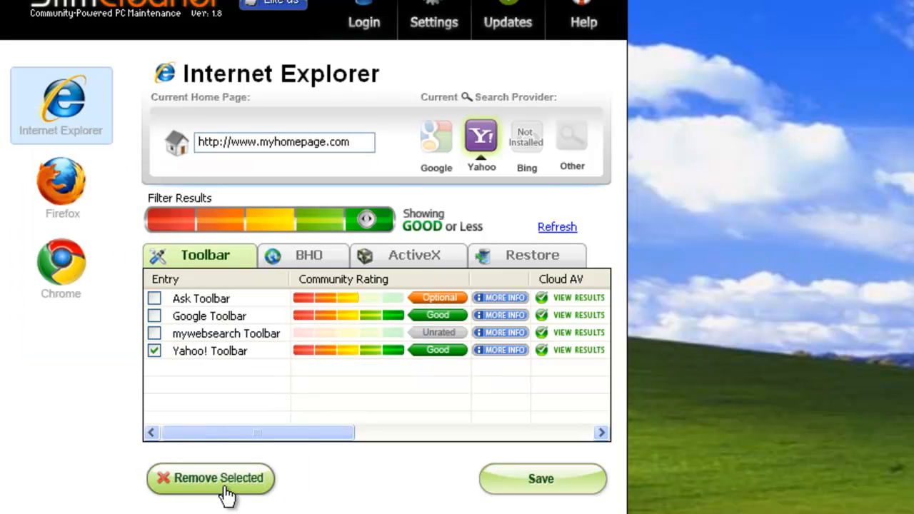
{"action": "left_click", "coordinate": [211, 478]}
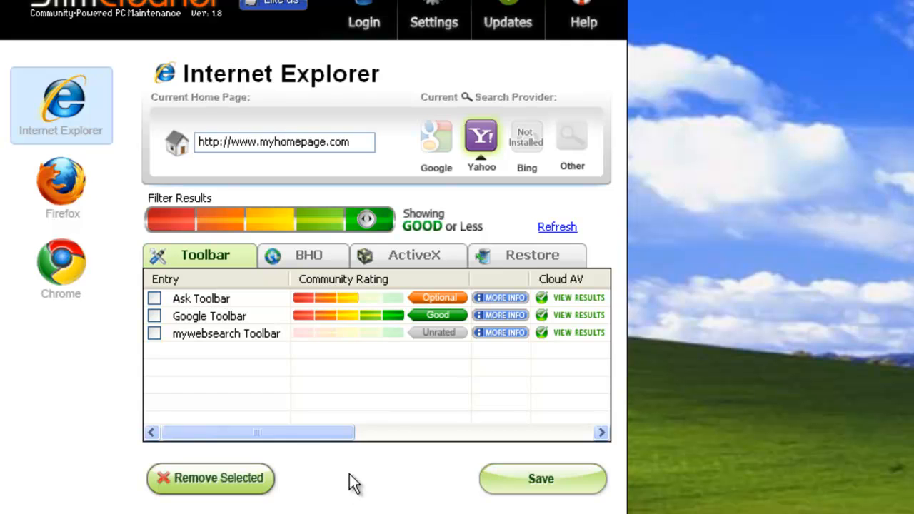
Step: Restore Yahoo! Toolbar from Internet Explorer's Restore list
{"action": "left_click", "coordinate": [532, 255]}
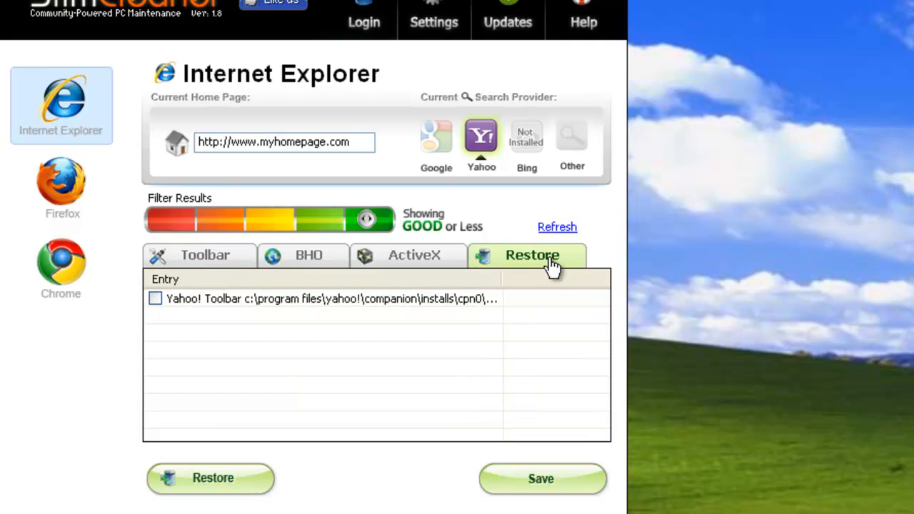
{"action": "mouse_move", "coordinate": [161, 305]}
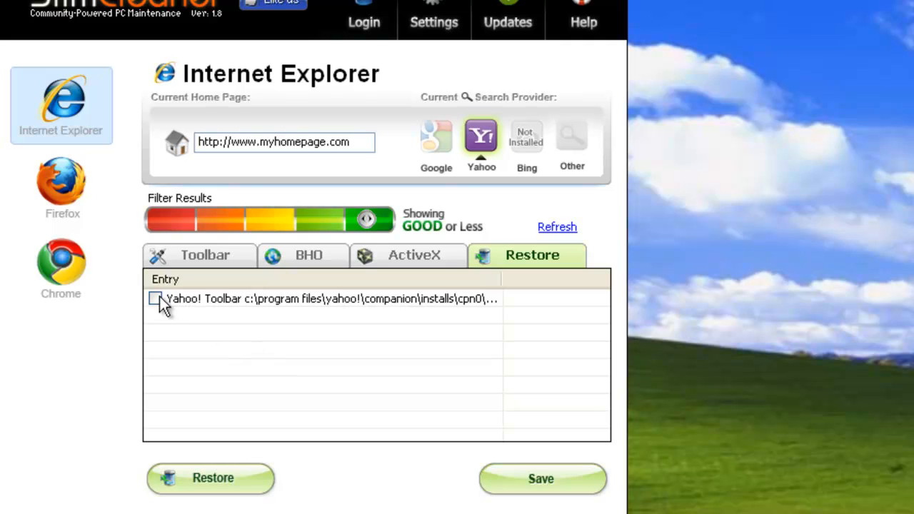
{"action": "left_click", "coordinate": [155, 299]}
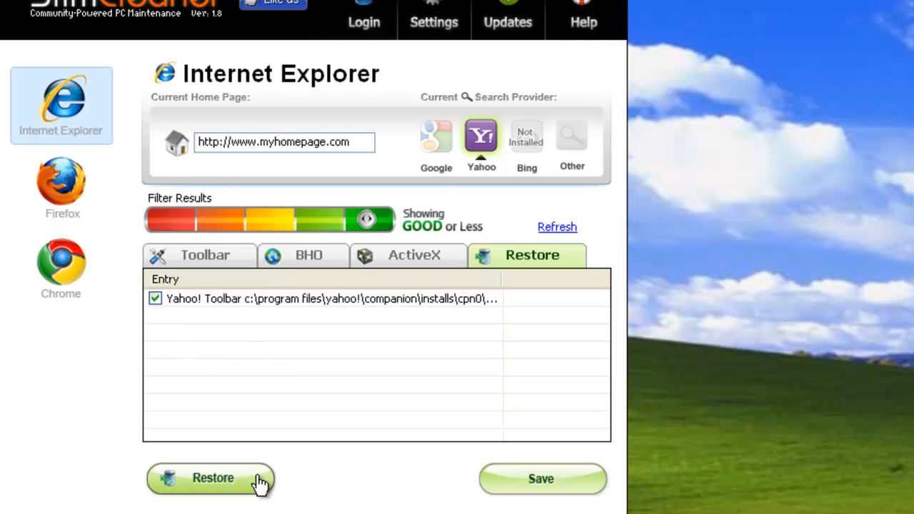
{"action": "left_click", "coordinate": [213, 478]}
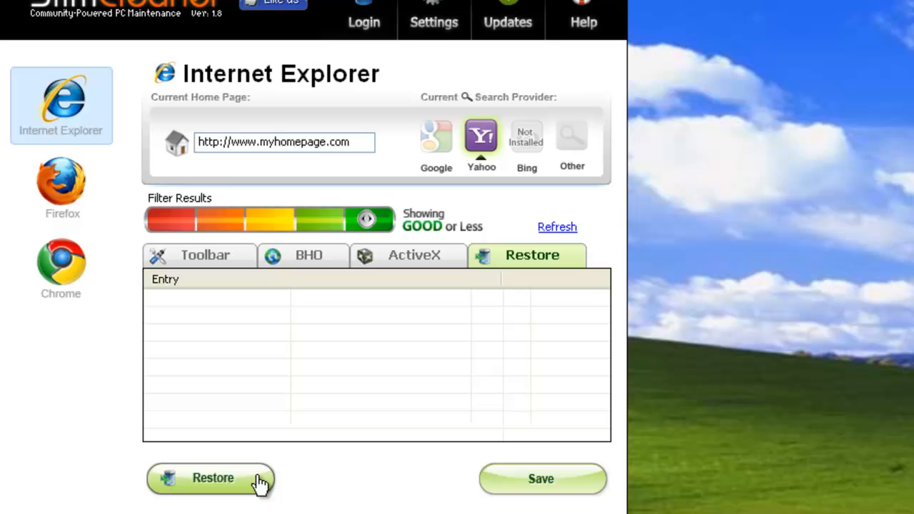